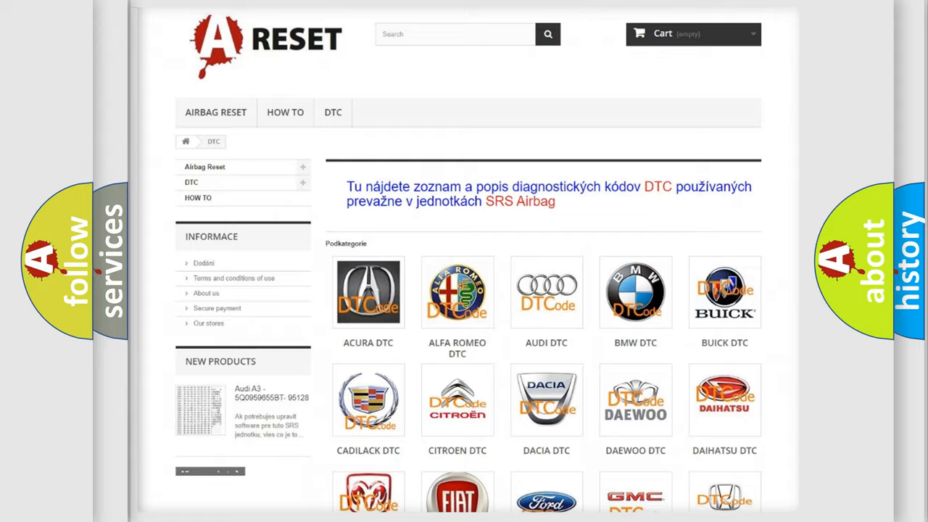
scroll(down, 3)
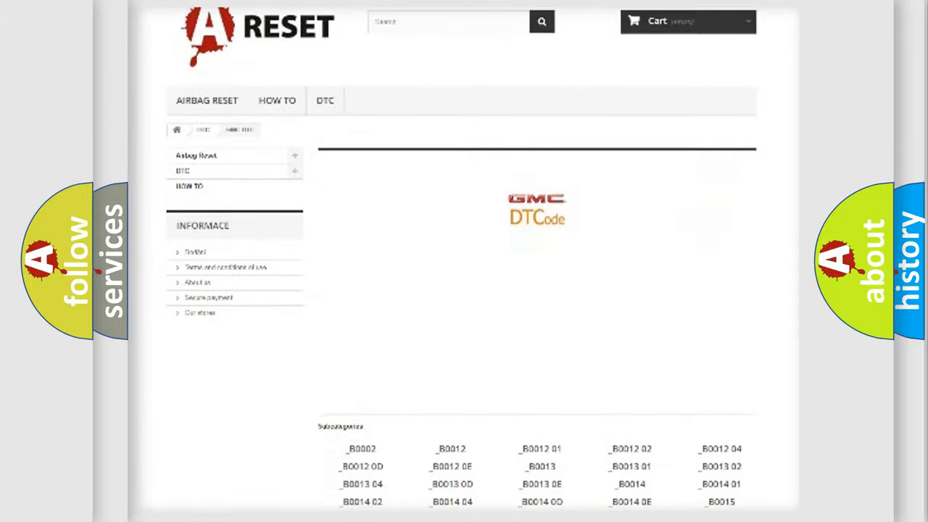
scroll(down, 3)
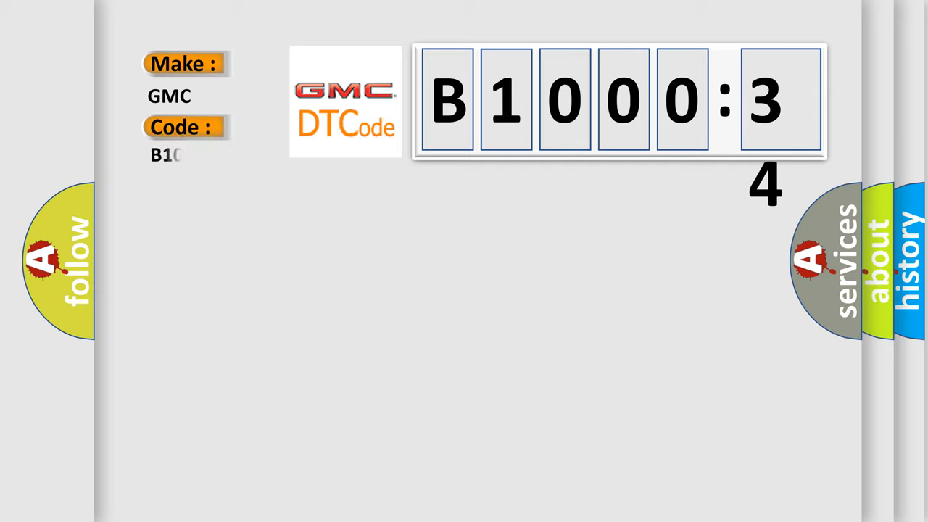
text(00034)
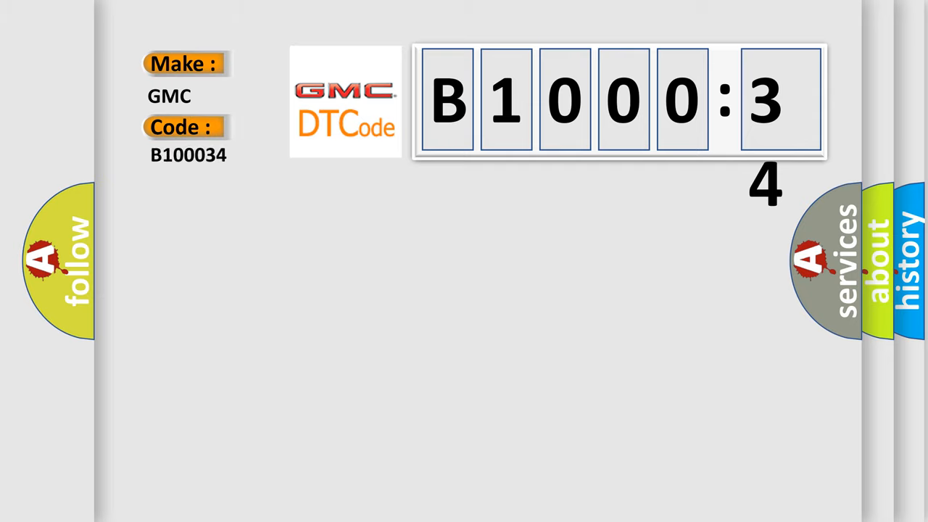